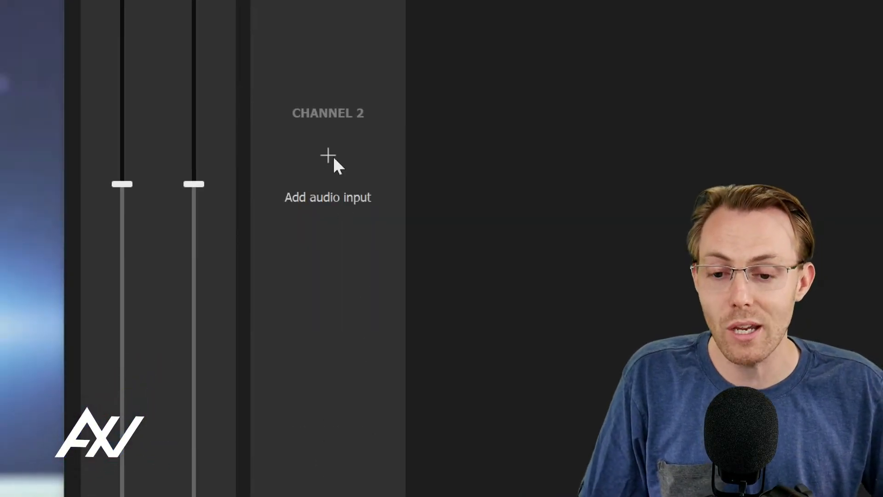
Open the audio input list for channel 2 to add Aux 1.
{"action": "left_click", "coordinate": [327, 163]}
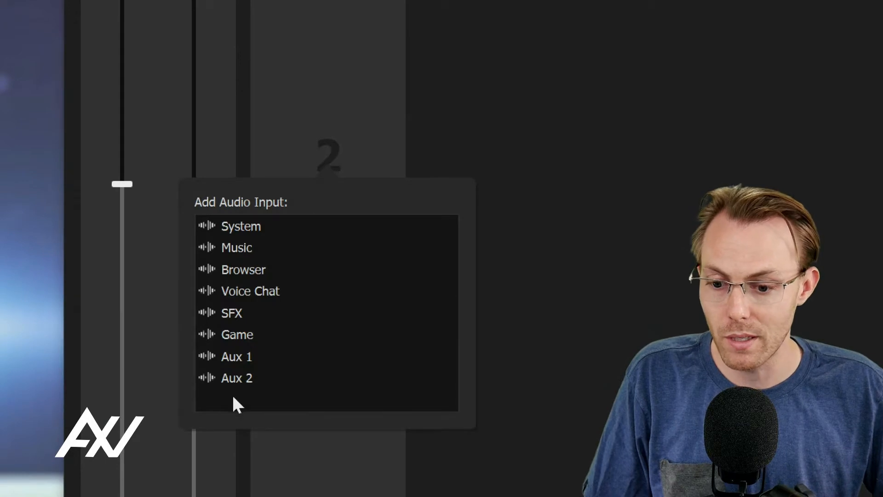
{"action": "mouse_move", "coordinate": [251, 365]}
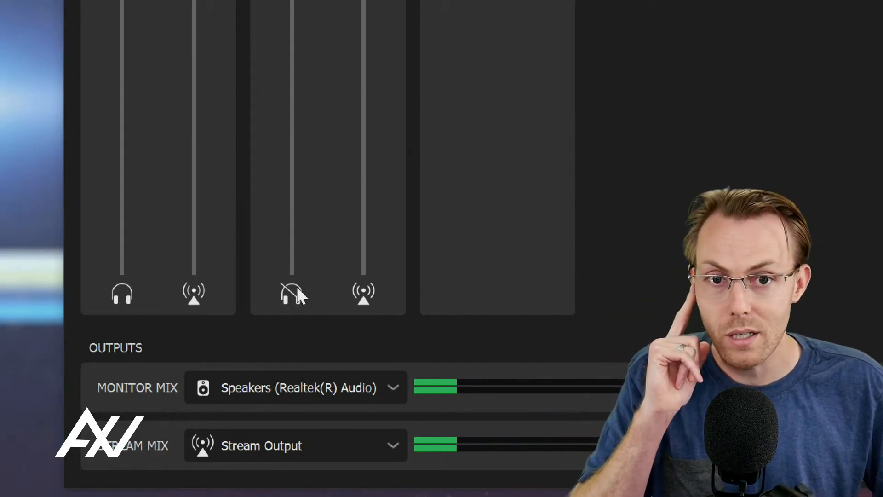
{"action": "mouse_move", "coordinate": [364, 293]}
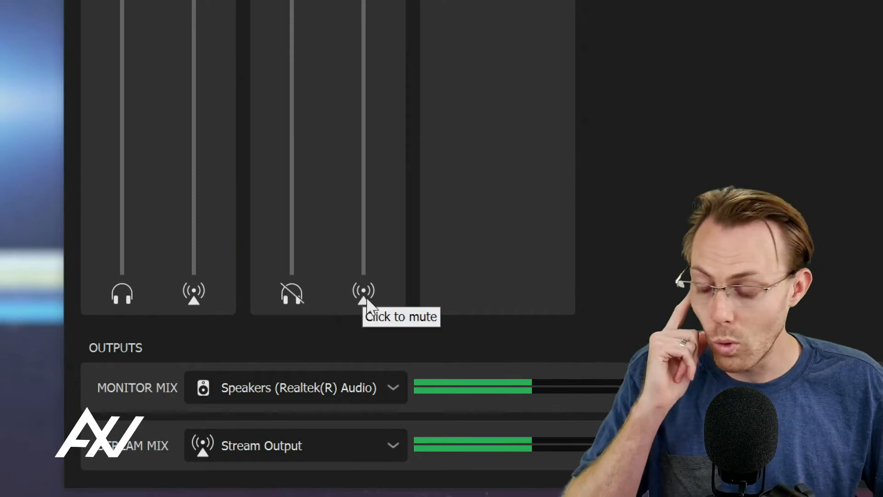
Mute Aux 1 in the monitor mix, leaving it live in the stream mix.
{"action": "left_click", "coordinate": [363, 293]}
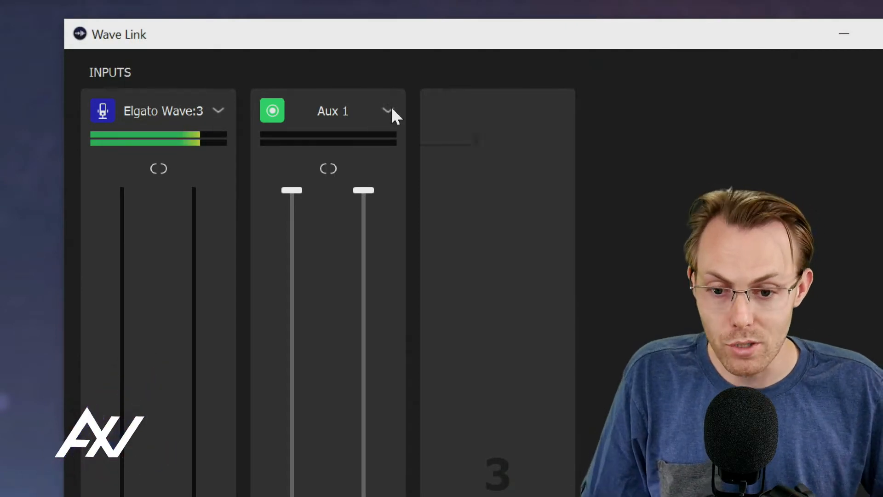
Open the Aux 1 channel settings and type the name 'Zoom'.
{"action": "left_click", "coordinate": [387, 111]}
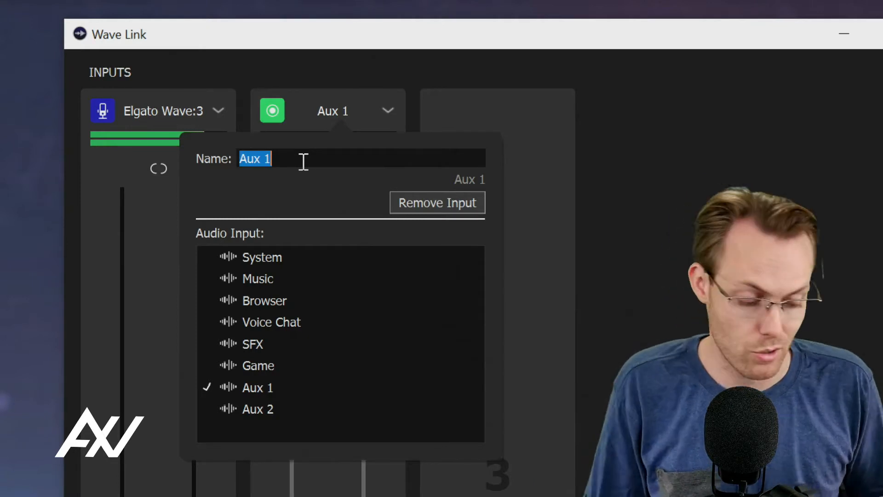
{"action": "type", "text": "Zoo"}
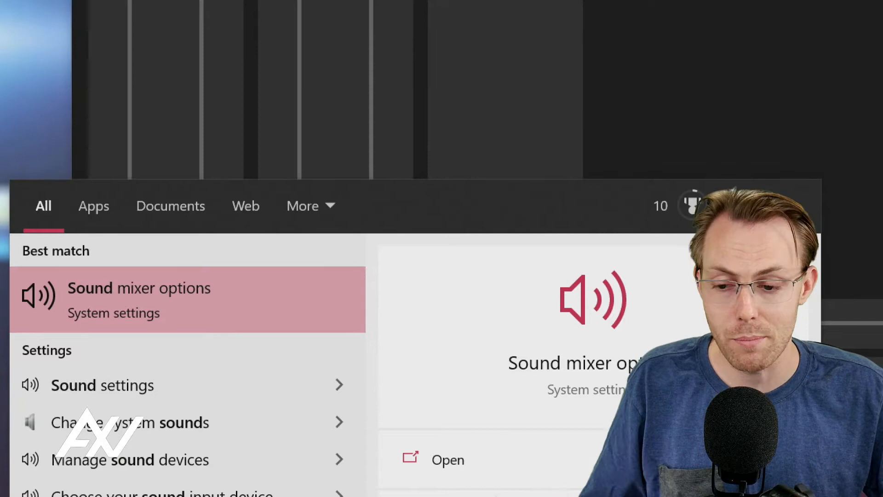
Open the Sound mixer options settings page from Windows Search.
{"action": "left_click", "coordinate": [138, 299]}
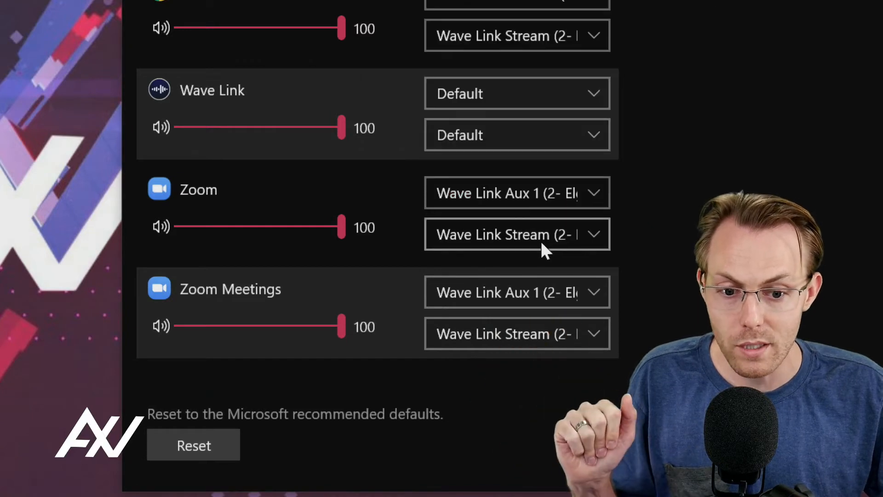
Set Zoom Meetings output to Wave Link Aux 1 (2- Elgato Wave:3).
{"action": "left_click", "coordinate": [515, 234]}
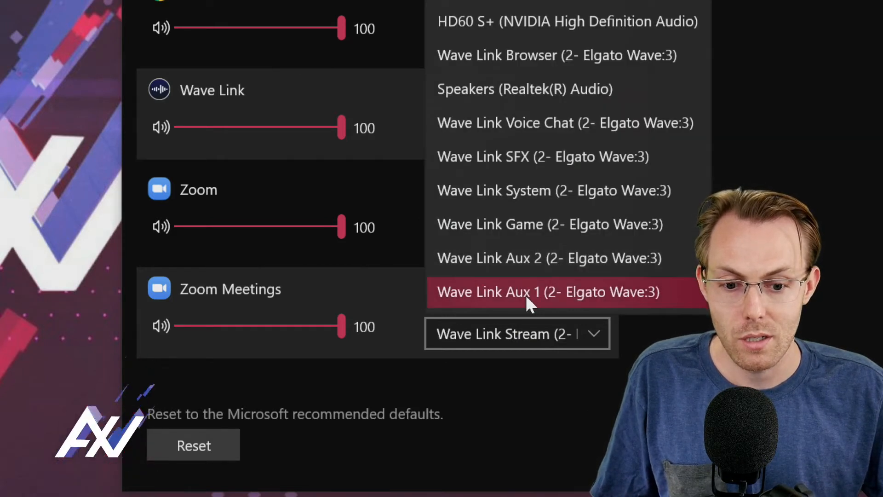
{"action": "left_click", "coordinate": [547, 292]}
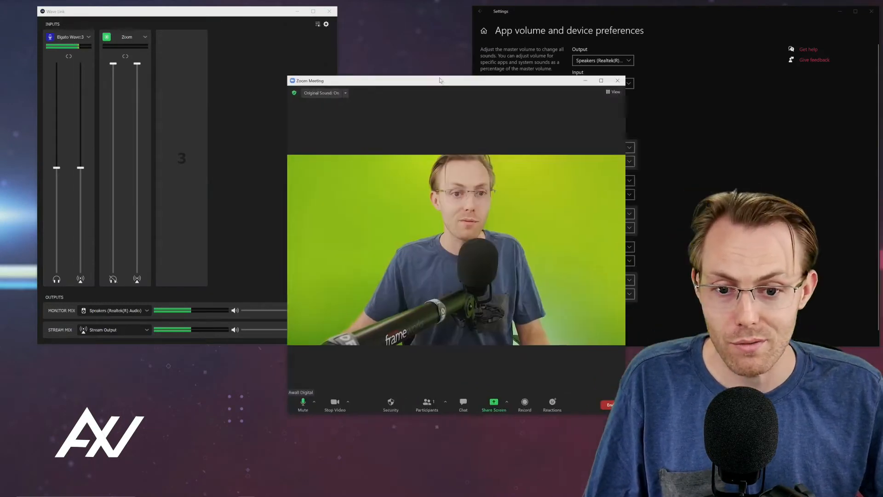
Drag the Zoom meeting window up beside the Wave Link window.
{"action": "left_click_drag", "start_coordinate": [440, 80], "coordinate": [403, 16]}
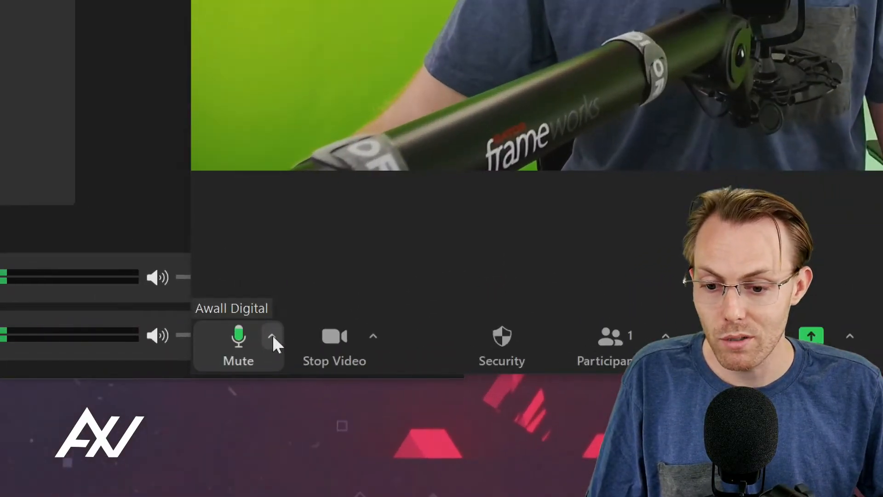
Open Zoom's microphone and speaker menu, showing Mic In (2- Elgato Wave:3) checked.
{"action": "left_click", "coordinate": [274, 336]}
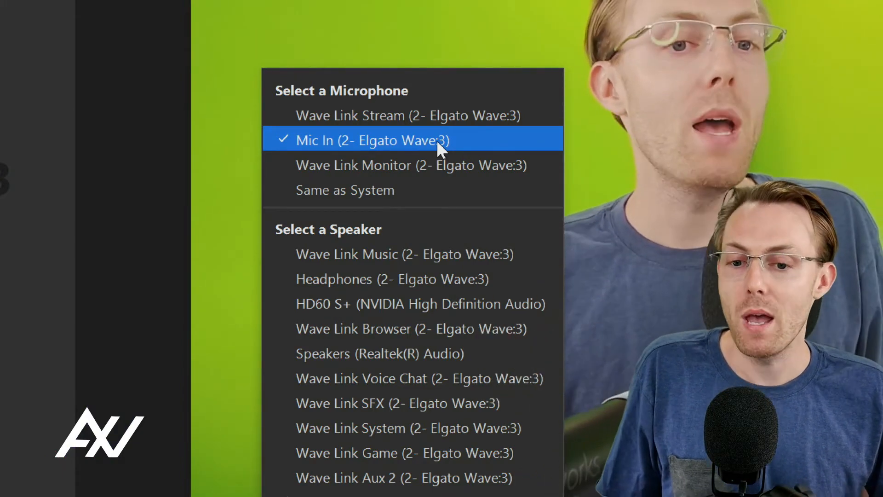
{"action": "mouse_move", "coordinate": [409, 116]}
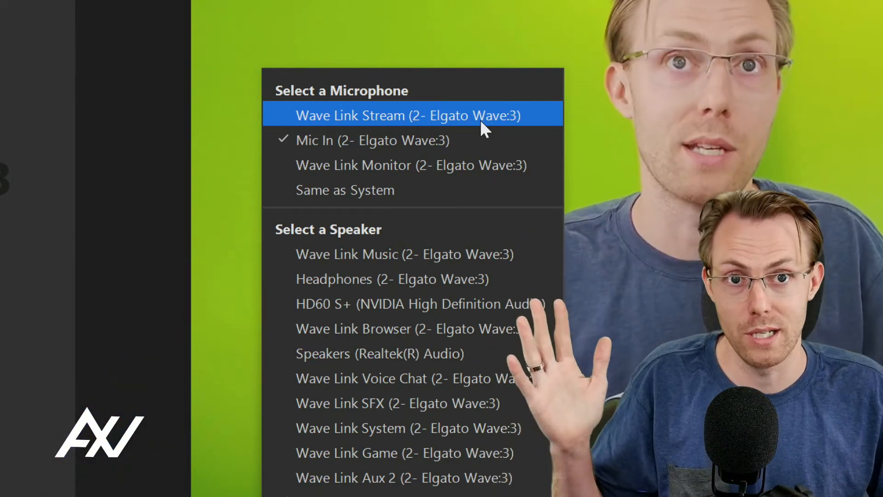
{"action": "mouse_move", "coordinate": [496, 165]}
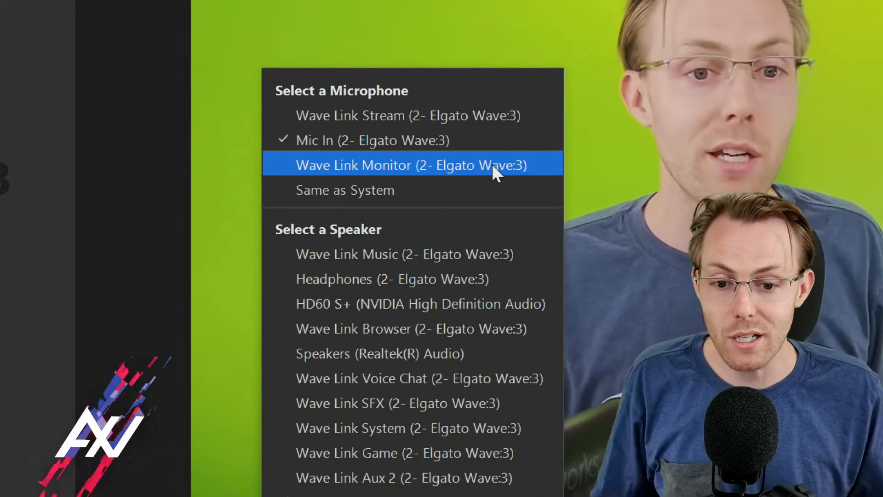
{"action": "mouse_move", "coordinate": [374, 140]}
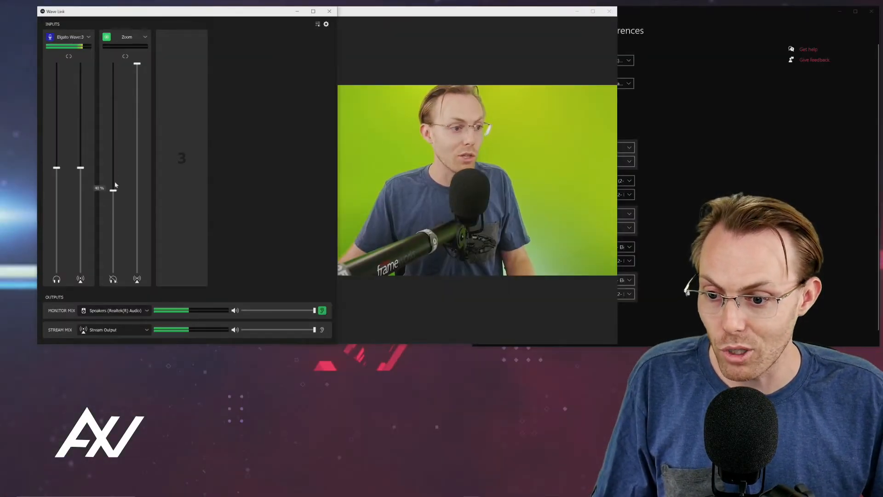
Raise the Zoom channel's monitor fader while it stays muted in monitor.
{"action": "left_click_drag", "start_coordinate": [114, 188], "coordinate": [115, 64]}
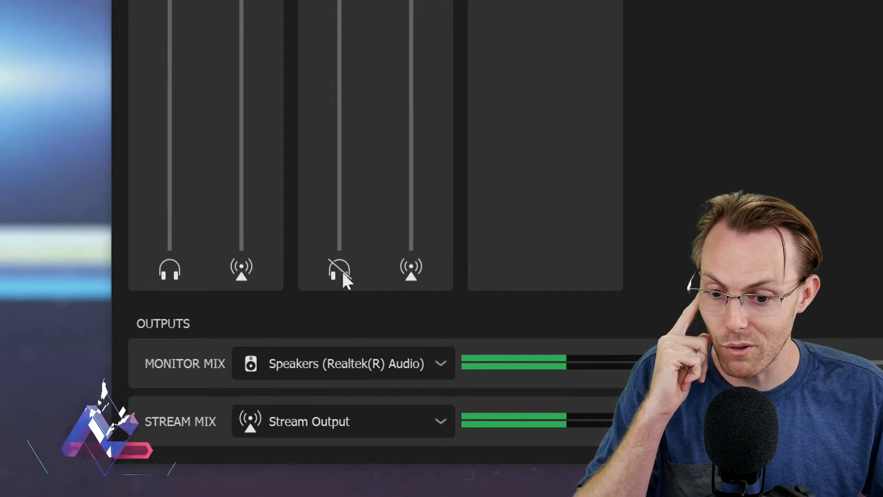
Verify Zoom uses Mic In as microphone and Wave Link Aux 1 as speaker.
{"action": "scroll", "scroll_direction": "down", "scroll_amount": 3}
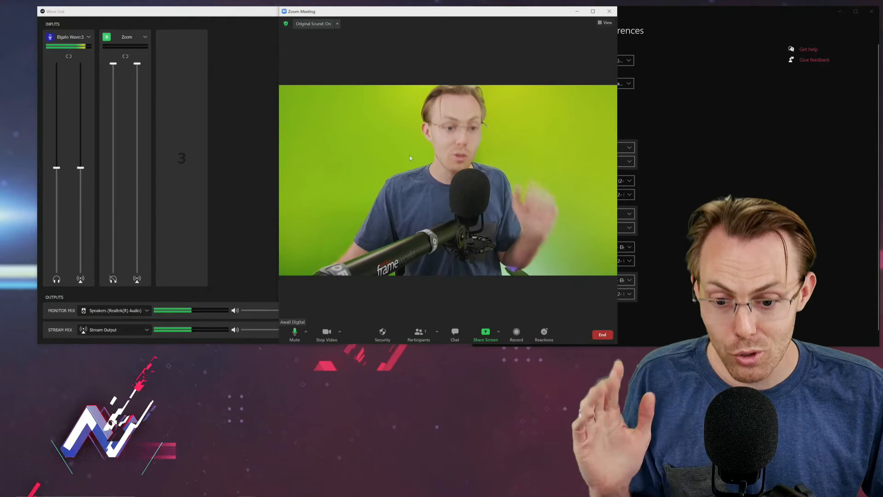
{"action": "left_click", "coordinate": [306, 331]}
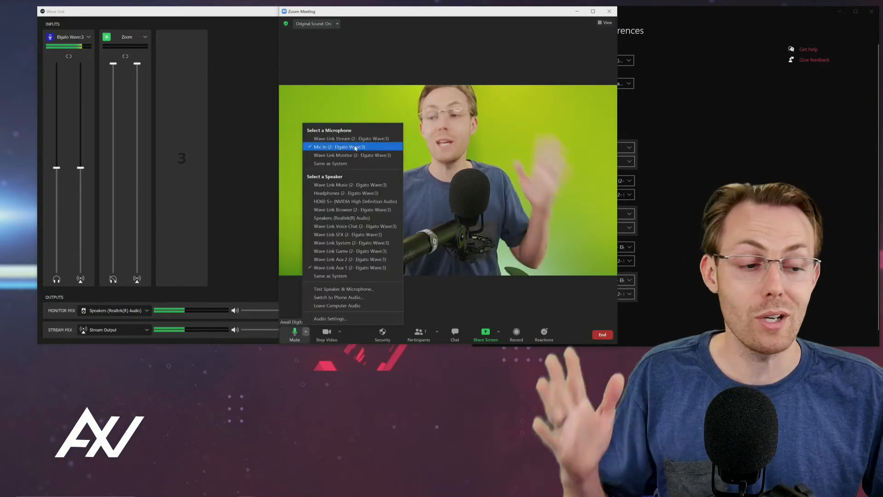